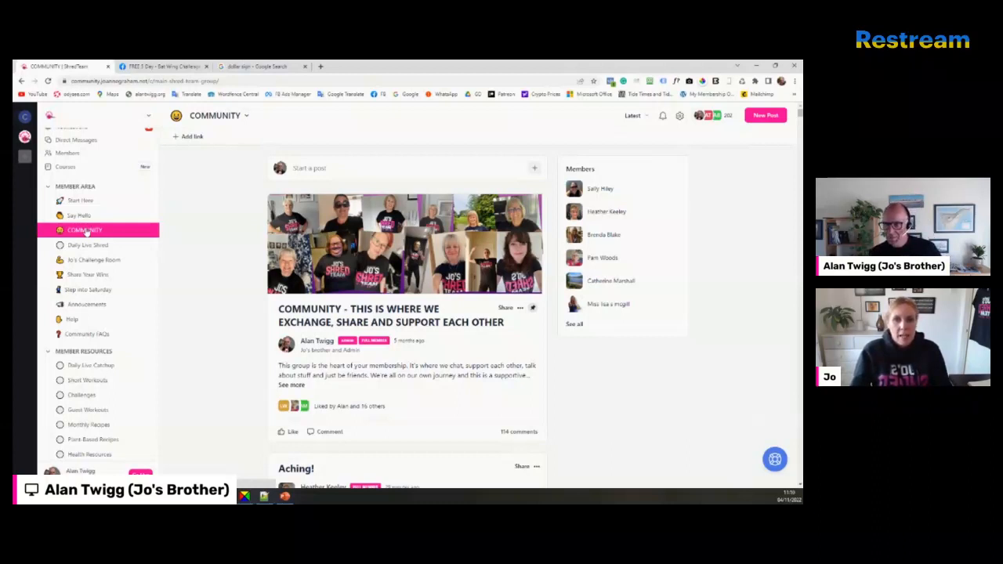
{"action": "mouse_move", "coordinate": [94, 263]}
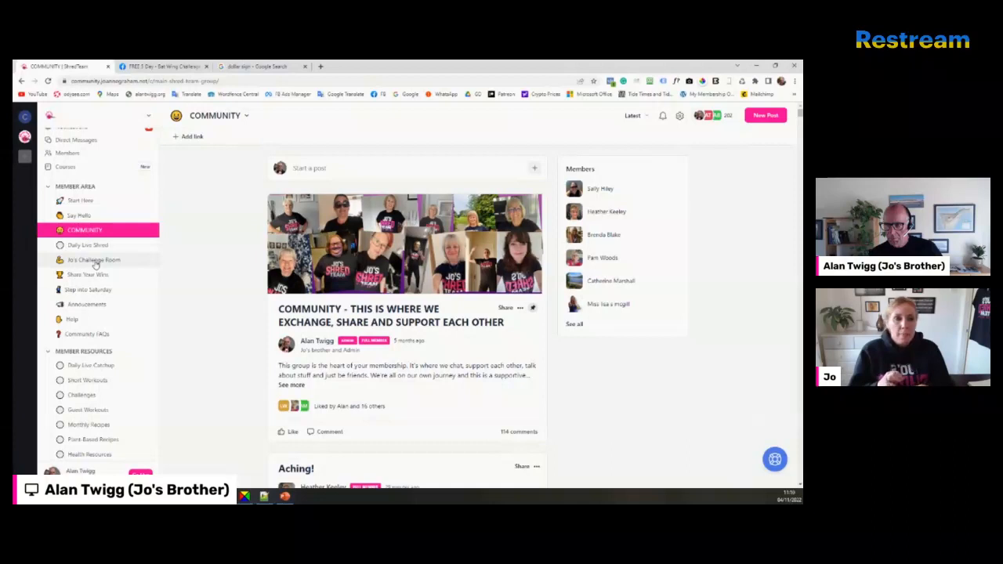
Open Jo's Challenge Room and browse its Bingo Wings posts from Day 25 down to Day 1
{"action": "scroll", "scroll_direction": "down", "scroll_amount": 3}
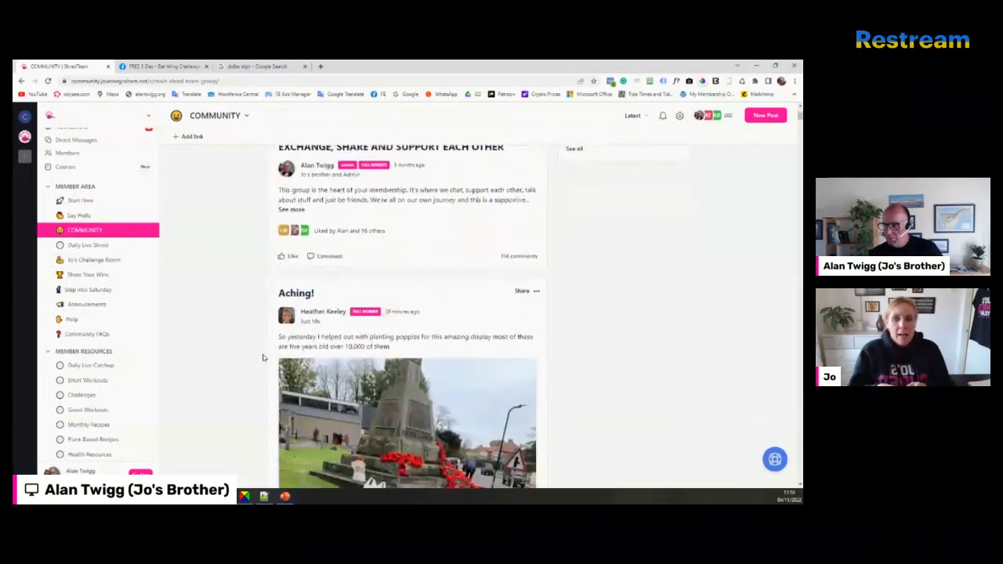
{"action": "scroll", "scroll_direction": "down", "scroll_amount": 3}
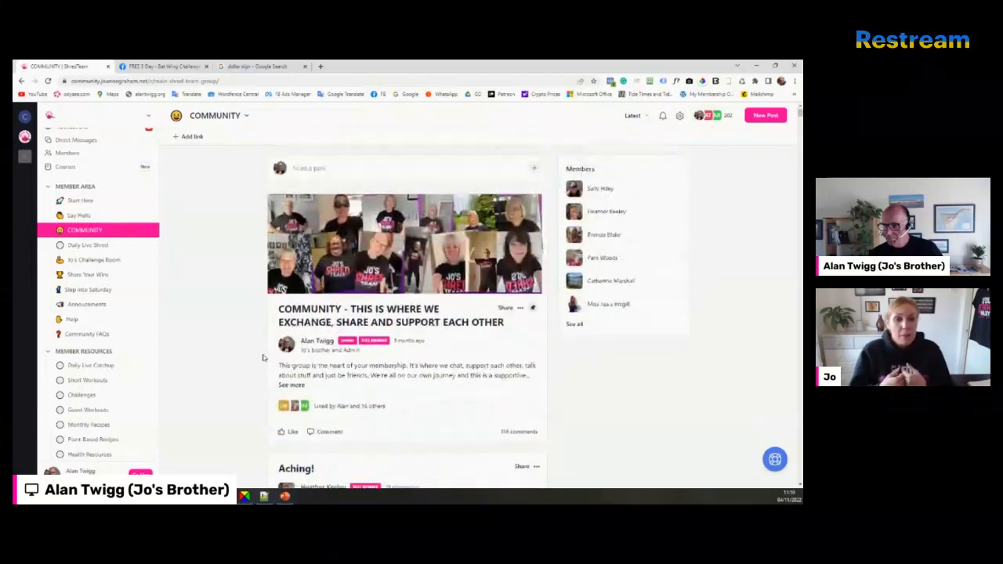
{"action": "scroll", "scroll_direction": "down", "scroll_amount": 3}
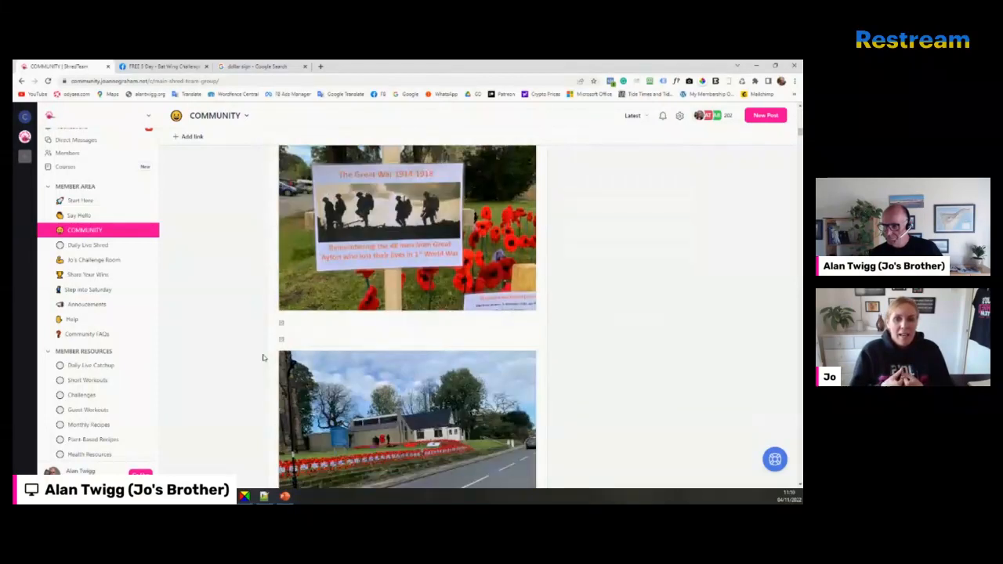
{"action": "scroll", "scroll_direction": "down", "scroll_amount": 3}
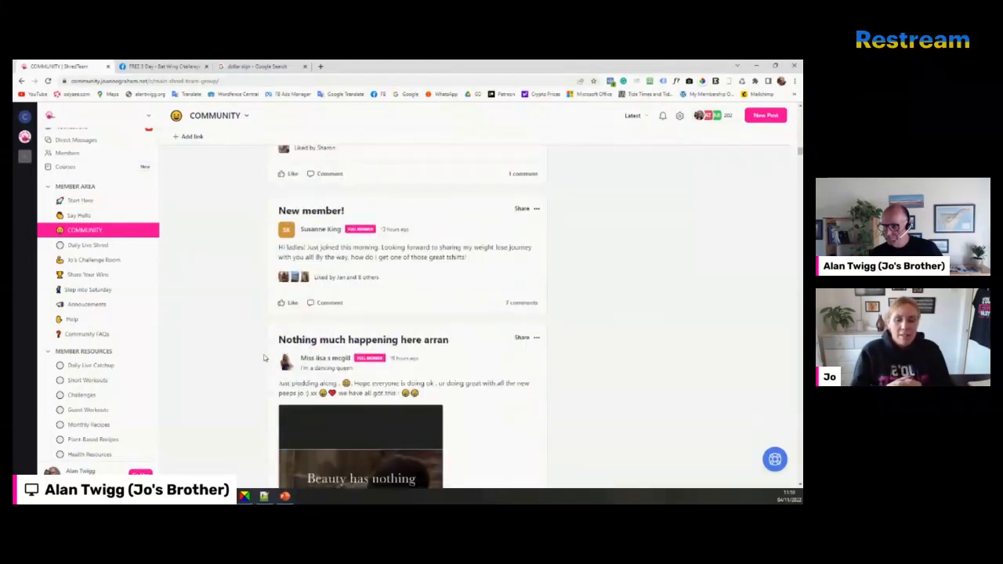
{"action": "scroll", "scroll_direction": "down", "scroll_amount": 3}
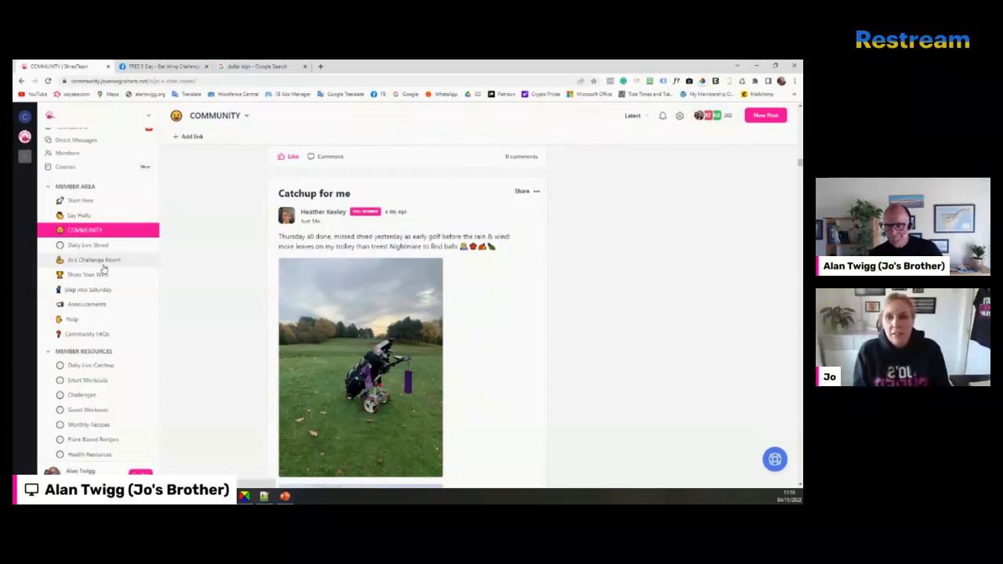
{"action": "left_click", "coordinate": [93, 260]}
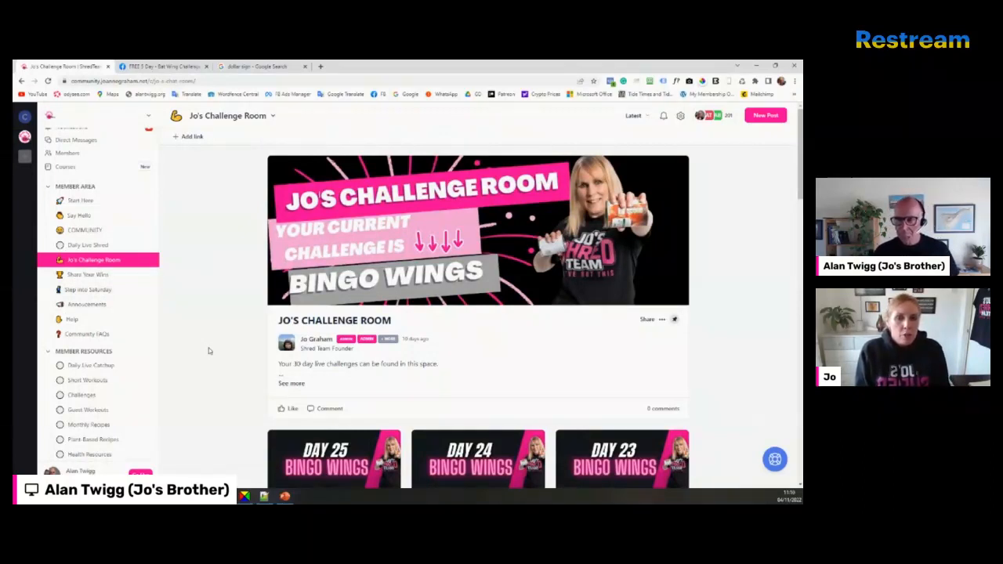
{"action": "mouse_move", "coordinate": [212, 347]}
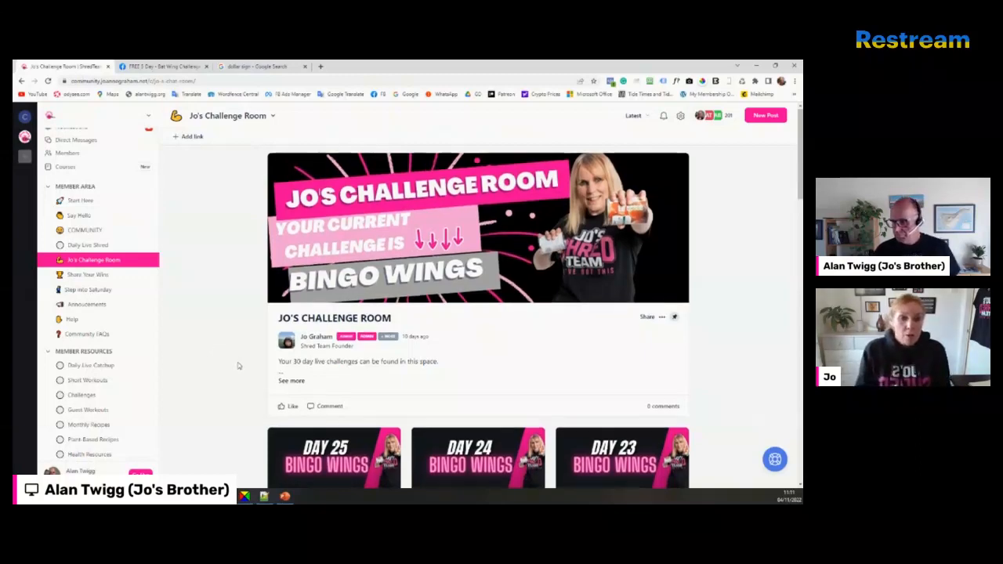
{"action": "scroll", "scroll_direction": "down", "scroll_amount": 3}
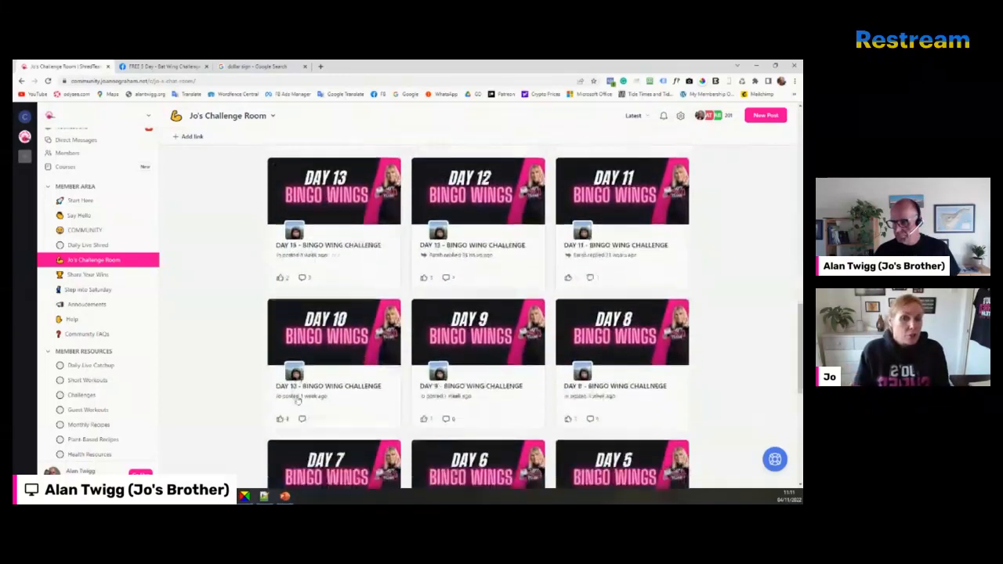
{"action": "scroll", "scroll_direction": "down", "scroll_amount": 3}
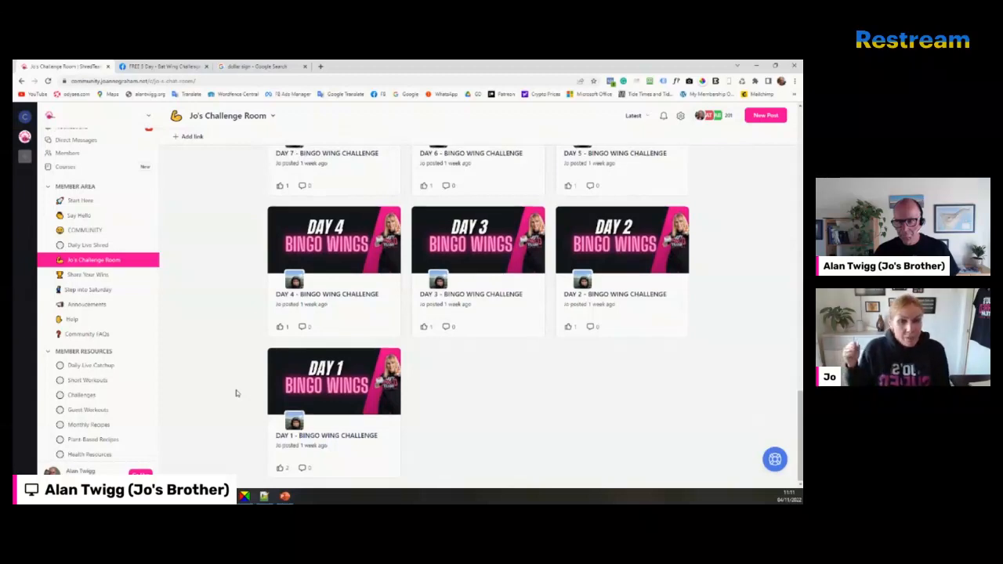
{"action": "scroll", "scroll_direction": "down", "scroll_amount": 3}
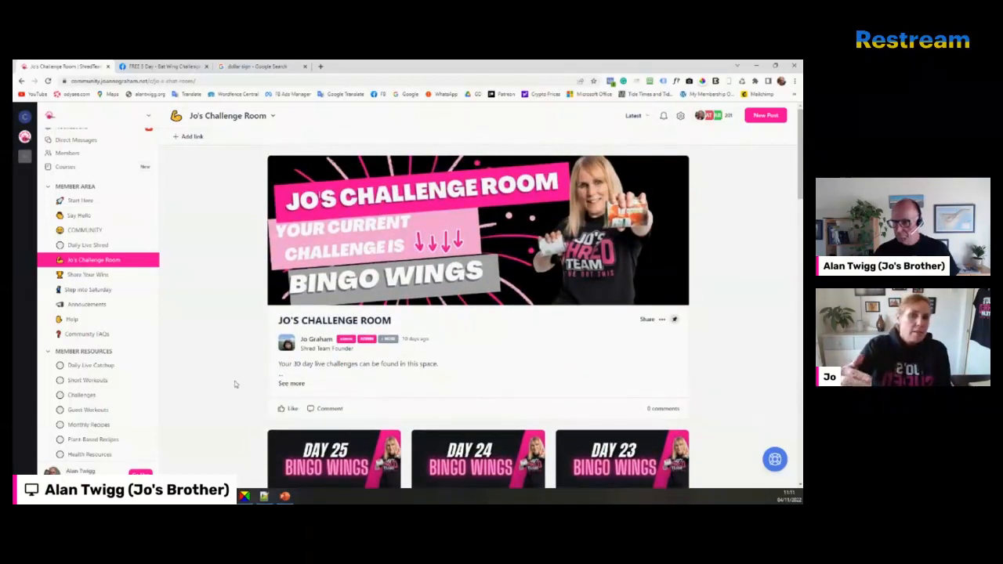
{"action": "mouse_move", "coordinate": [183, 335]}
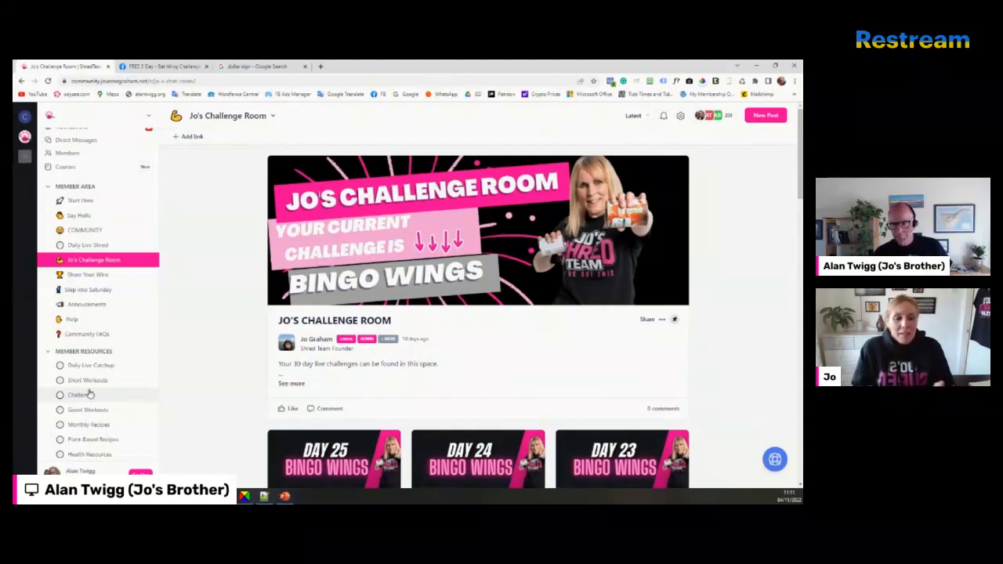
{"action": "mouse_move", "coordinate": [88, 399]}
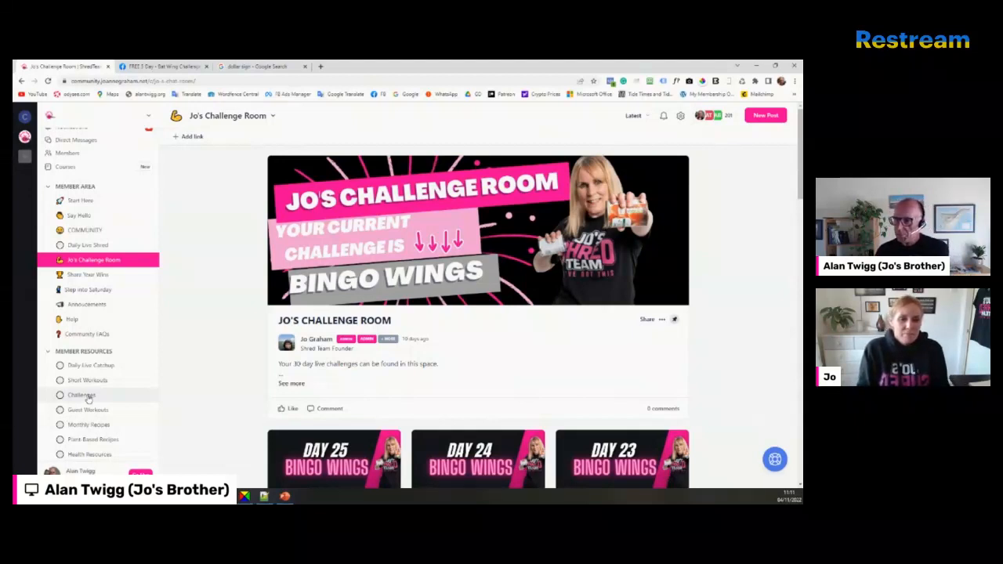
{"action": "left_click", "coordinate": [81, 395]}
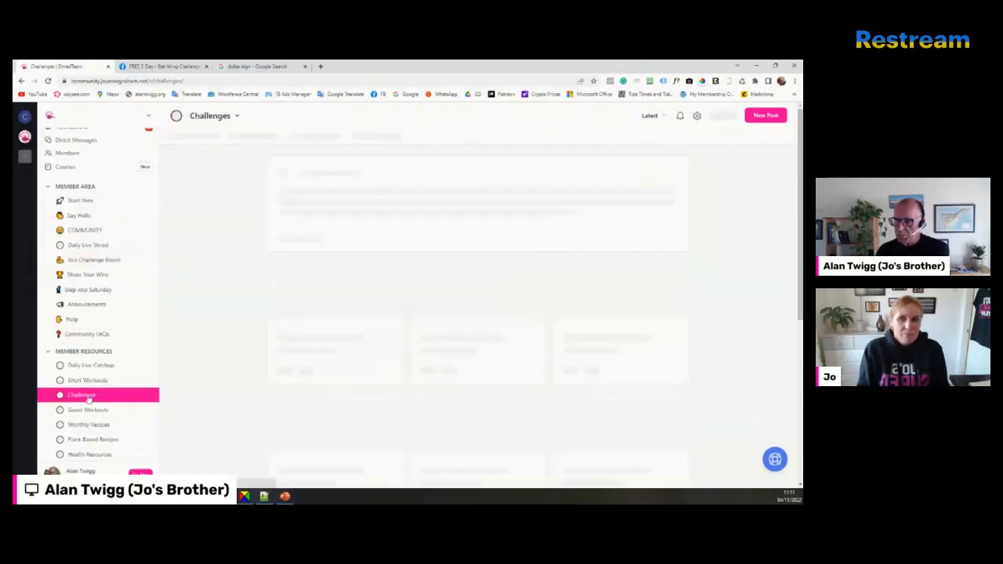
{"action": "left_click", "coordinate": [82, 395]}
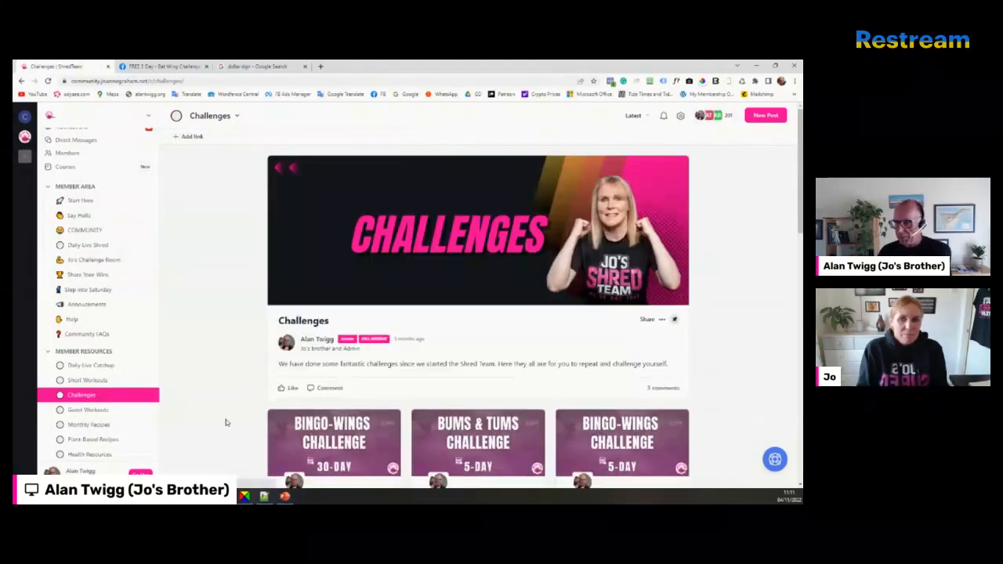
{"action": "scroll", "scroll_direction": "down", "scroll_amount": 3}
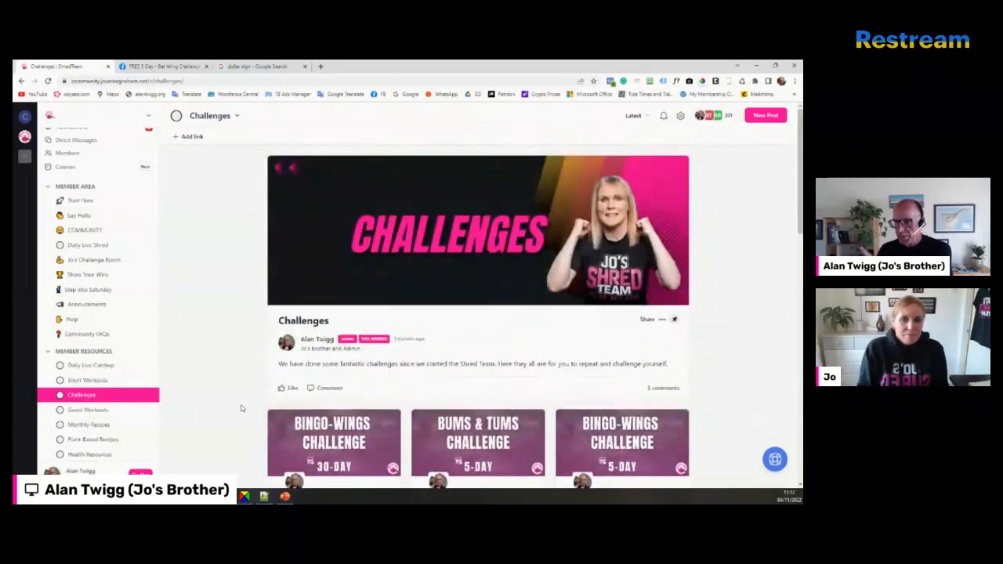
{"action": "left_click", "coordinate": [93, 260]}
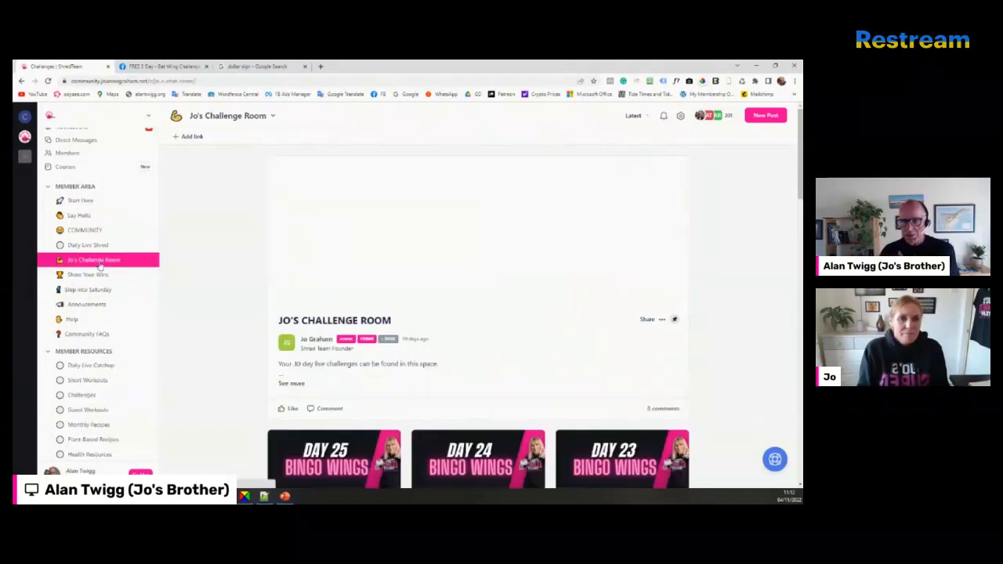